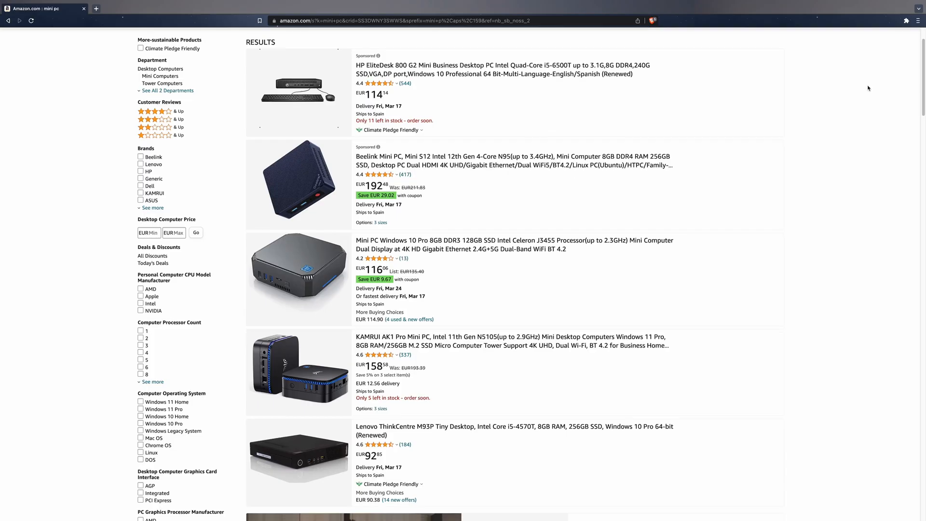
- Scroll through the Signal project while it builds and runs on the iPhone 14 simulator
{"action": "scroll", "scroll_direction": "down", "scroll_amount": 3}
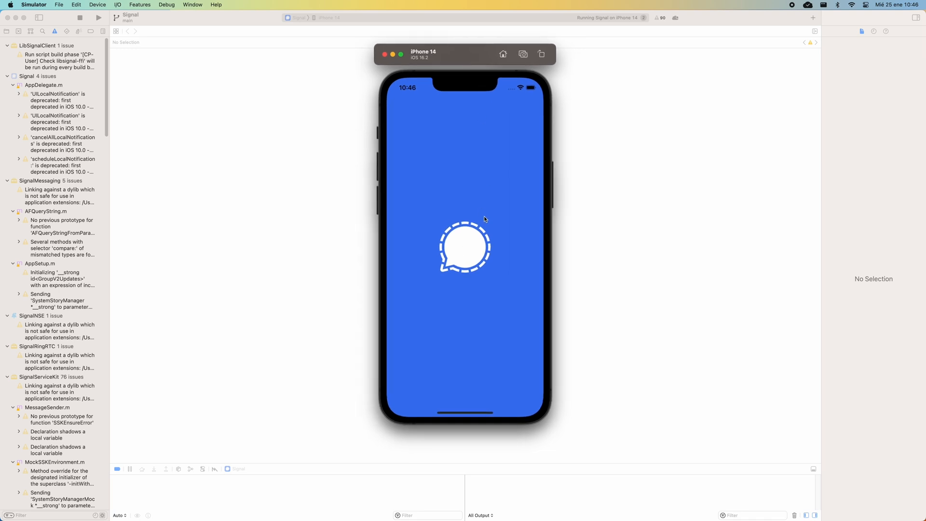
{"action": "mouse_move", "coordinate": [485, 215]}
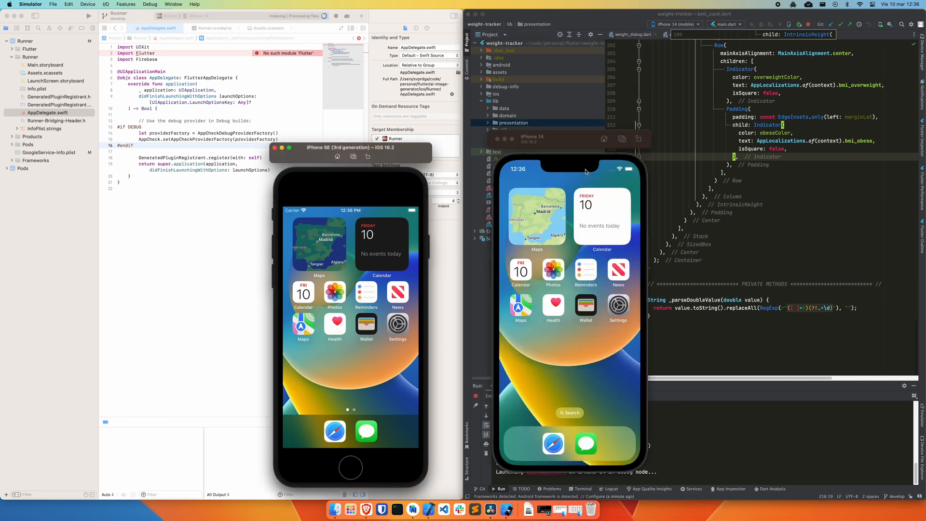
- Launch the iPad (10th generation) simulator via File > Open Simulator
{"action": "left_click", "coordinate": [53, 4]}
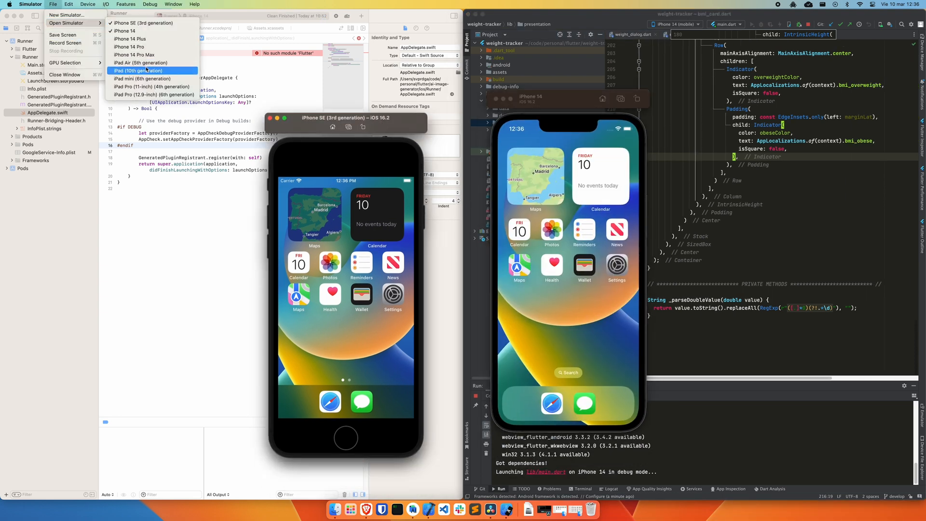
{"action": "left_click", "coordinate": [139, 71]}
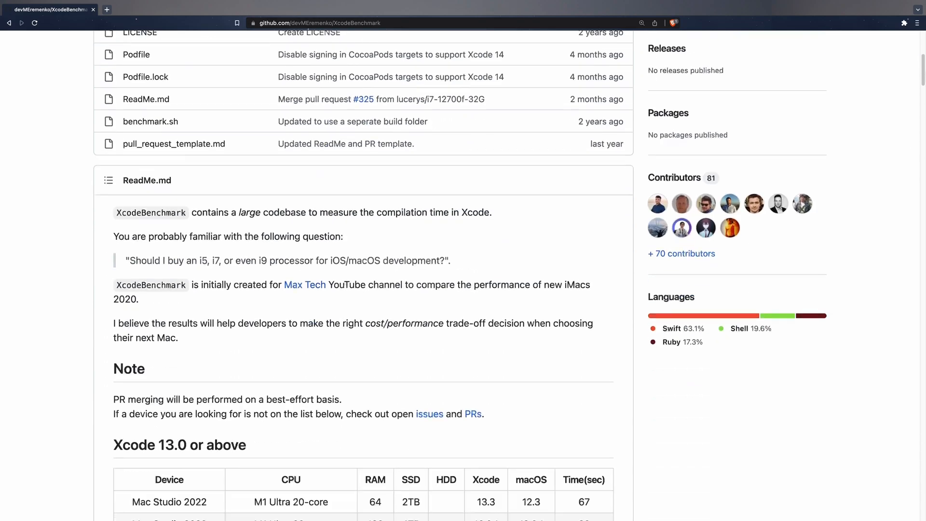
{"action": "scroll", "scroll_direction": "down", "scroll_amount": 3}
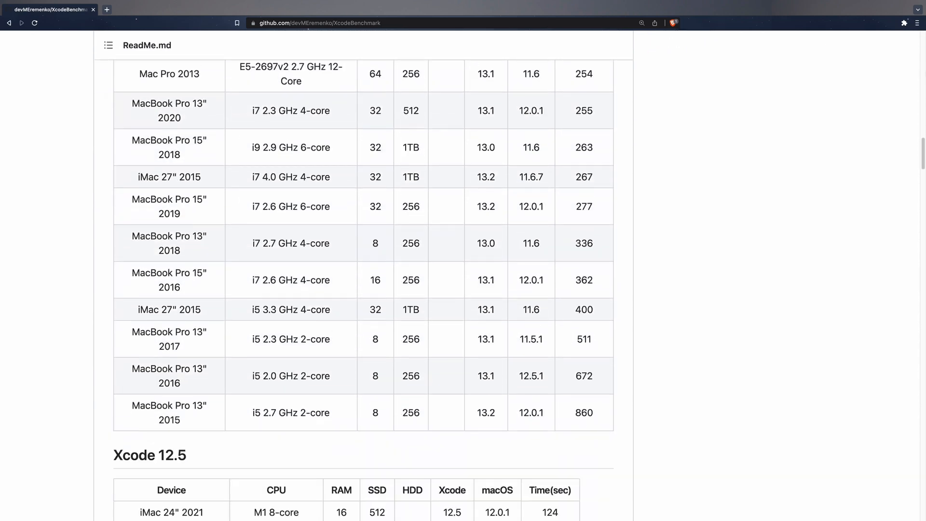